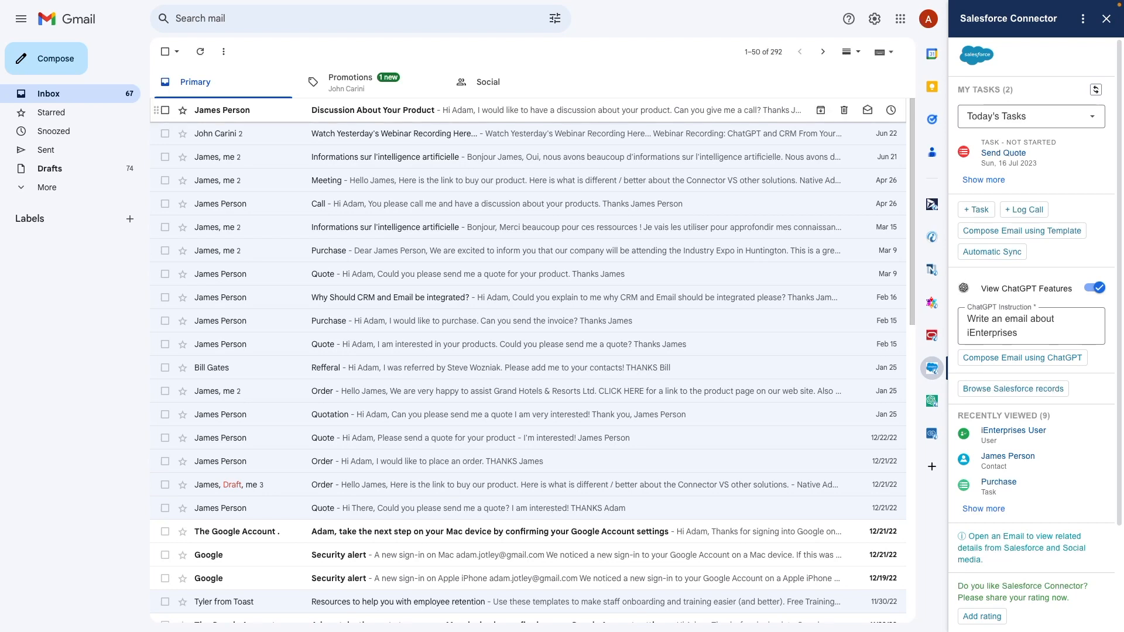
Open James Person's 'Discussion About Your Product' email with his Salesforce contact in the sidebar.
{"action": "left_click", "coordinate": [372, 110]}
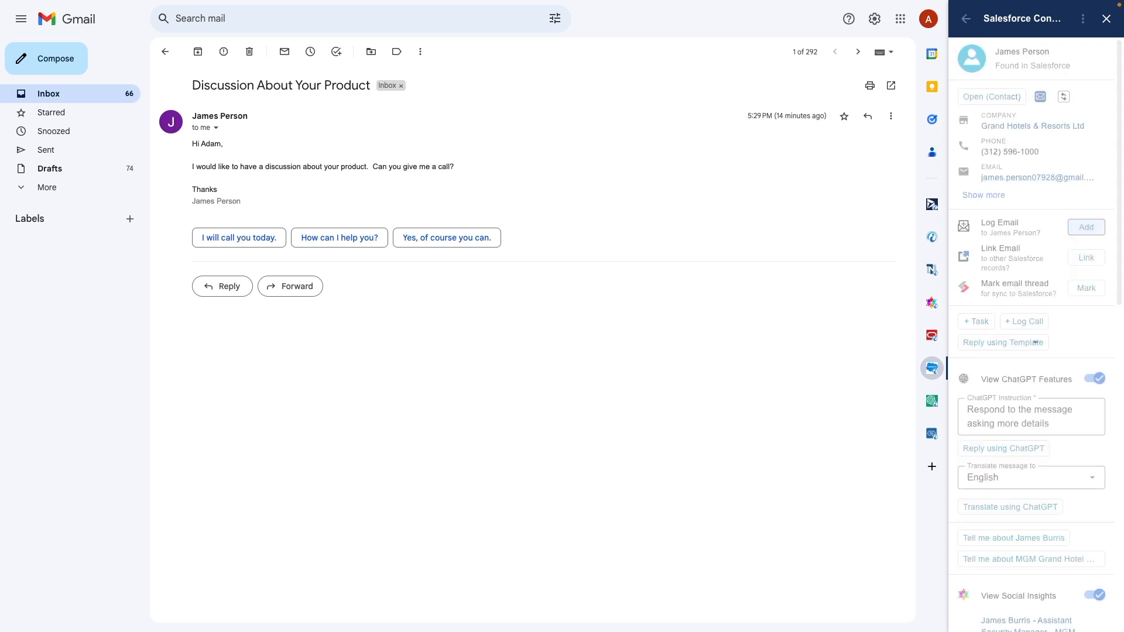
{"action": "left_click", "coordinate": [1085, 227]}
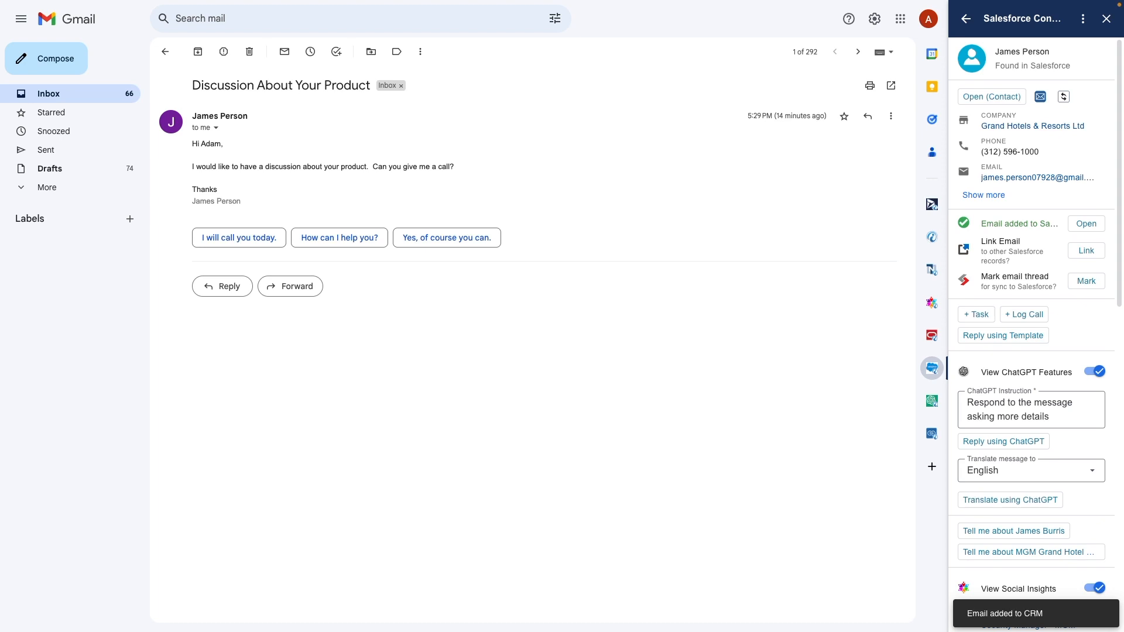
{"action": "scroll", "scroll_direction": "down", "scroll_amount": 3}
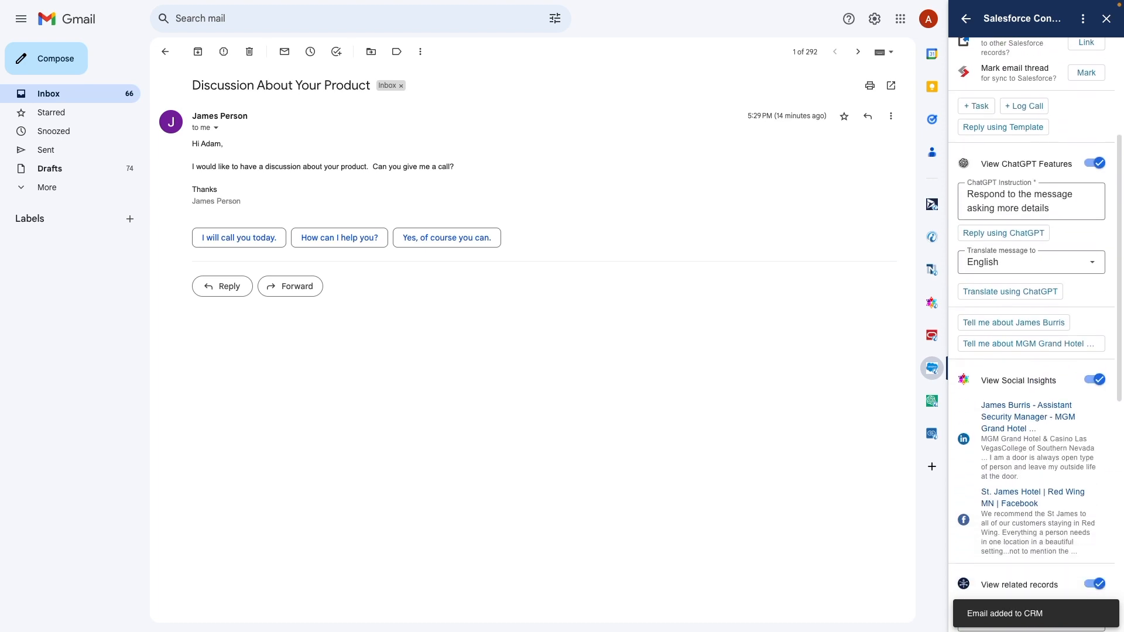
{"action": "scroll", "scroll_direction": "down", "scroll_amount": 3}
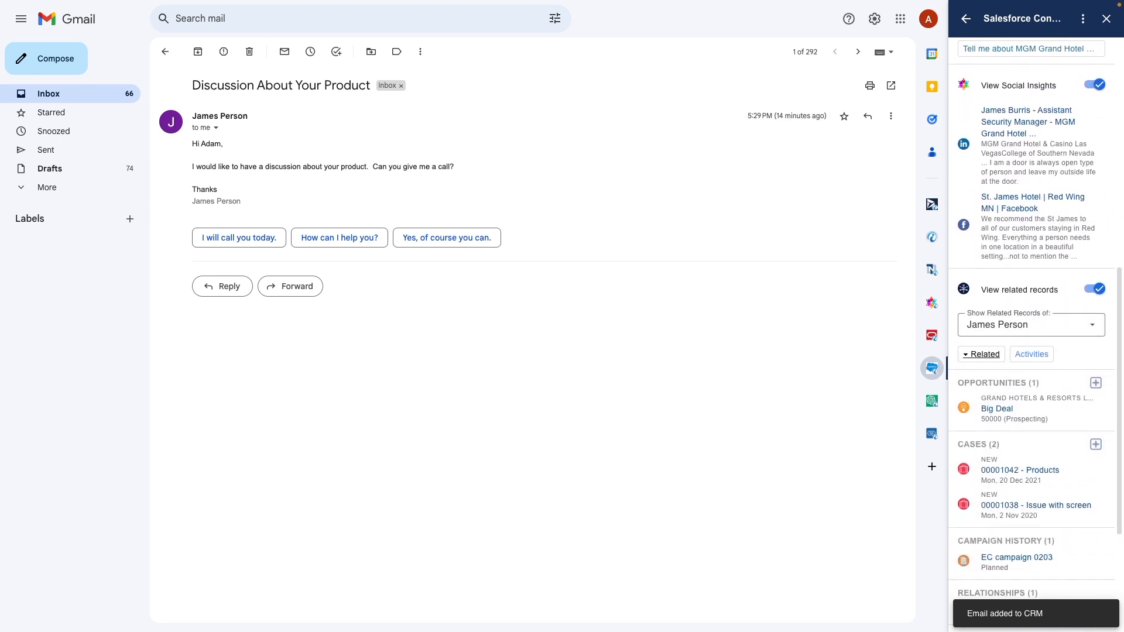
{"action": "scroll", "scroll_direction": "down", "scroll_amount": 3}
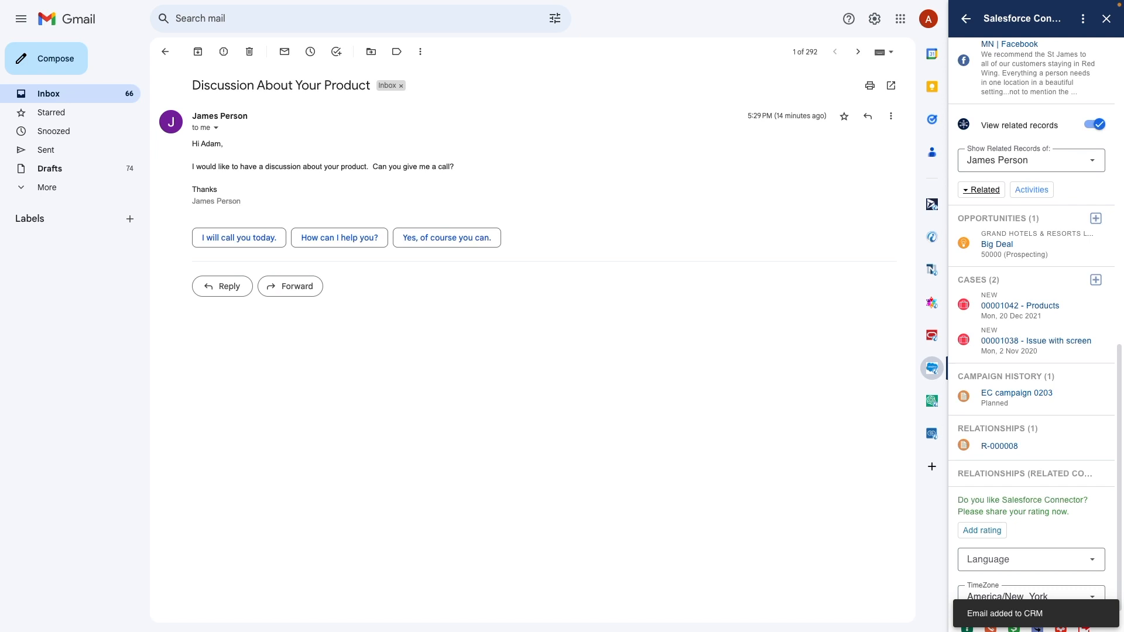
{"action": "scroll", "scroll_direction": "down", "scroll_amount": 3}
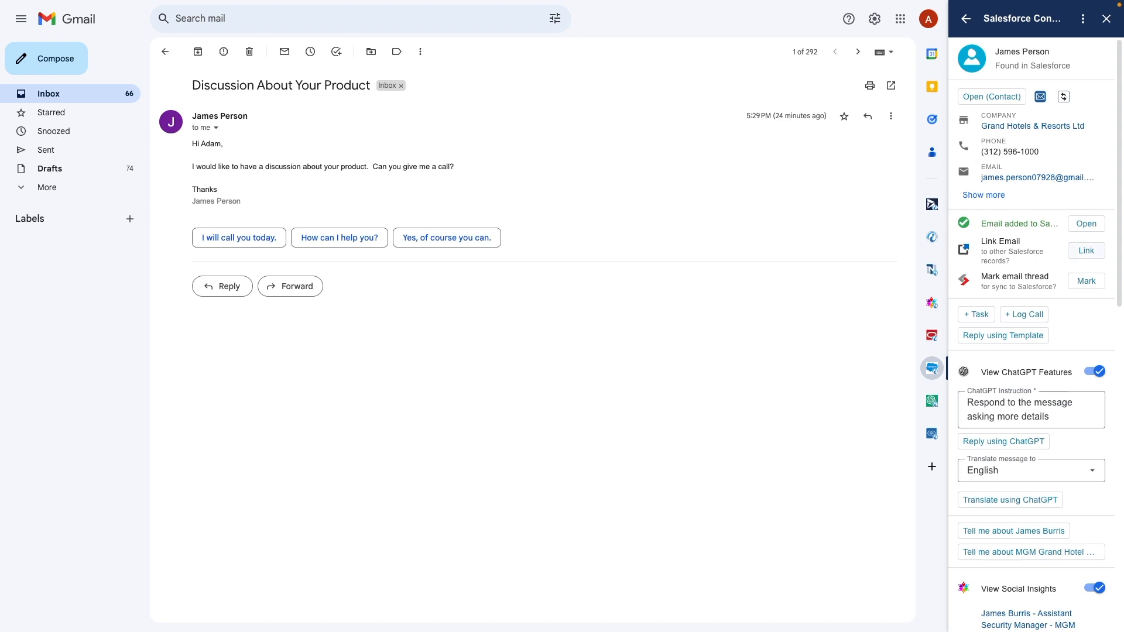
Link the email to the Big Deal opportunity and mark the thread for Salesforce sync.
{"action": "left_click", "coordinate": [1085, 250]}
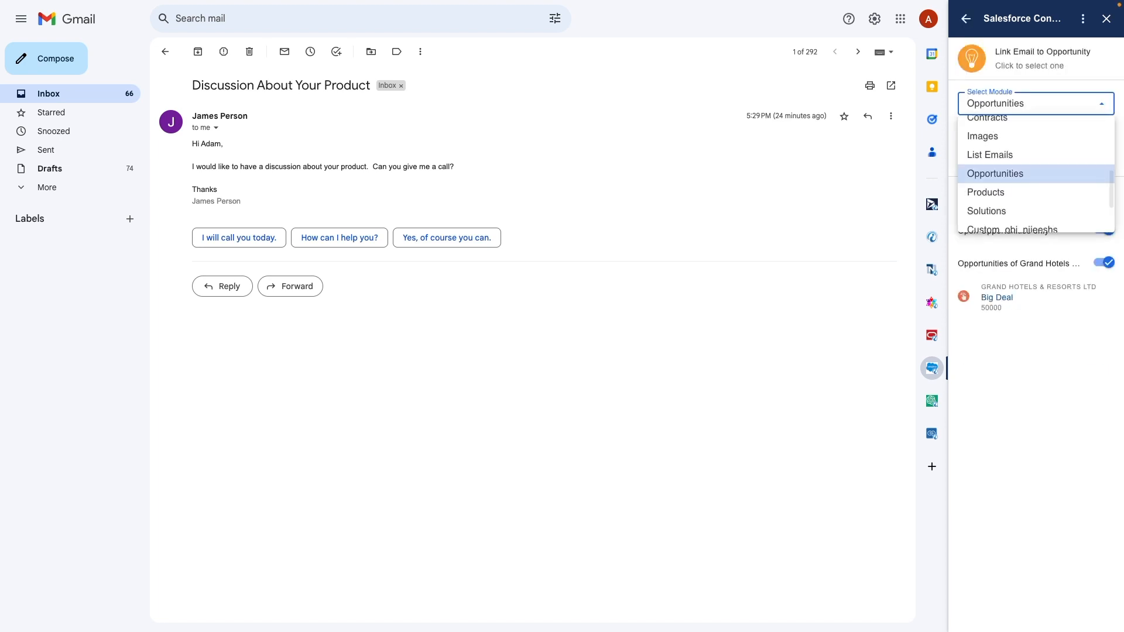
{"action": "left_click", "coordinate": [995, 173]}
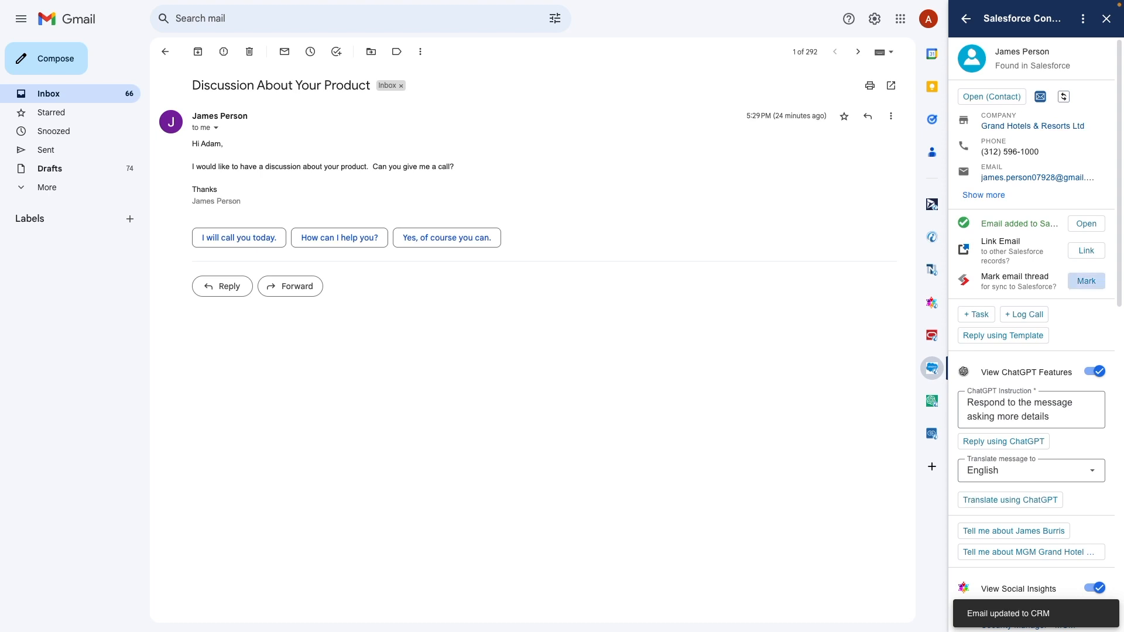
{"action": "left_click", "coordinate": [1085, 279]}
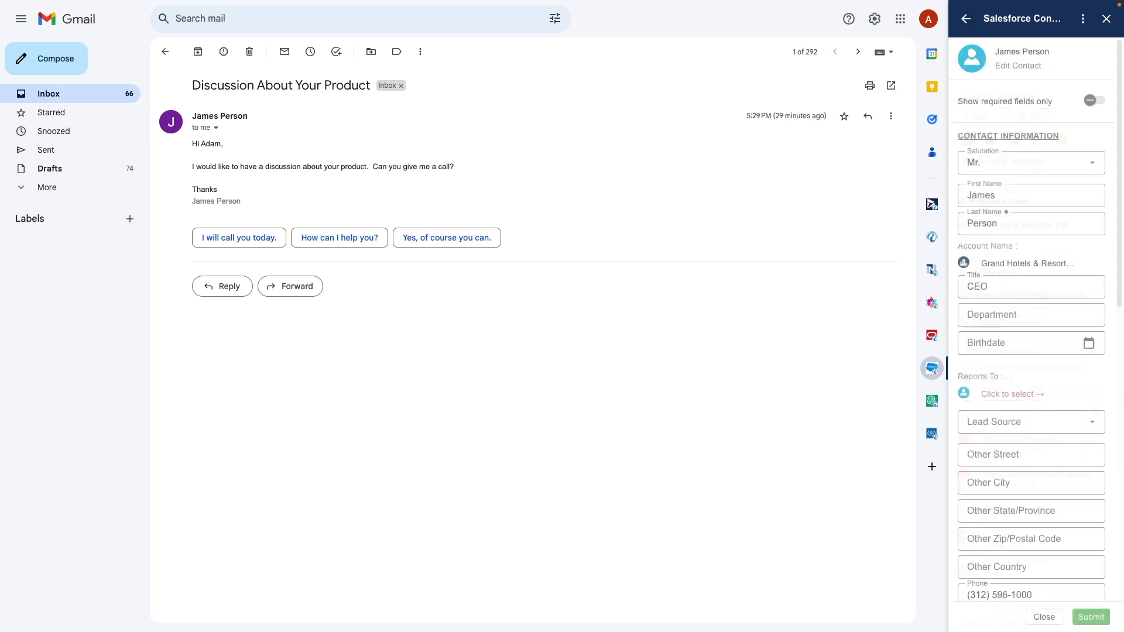
Open Bill Gates's 'Refferal' email, whose sender the connector reports is not in Salesforce.
{"action": "scroll", "scroll_direction": "down", "scroll_amount": 3}
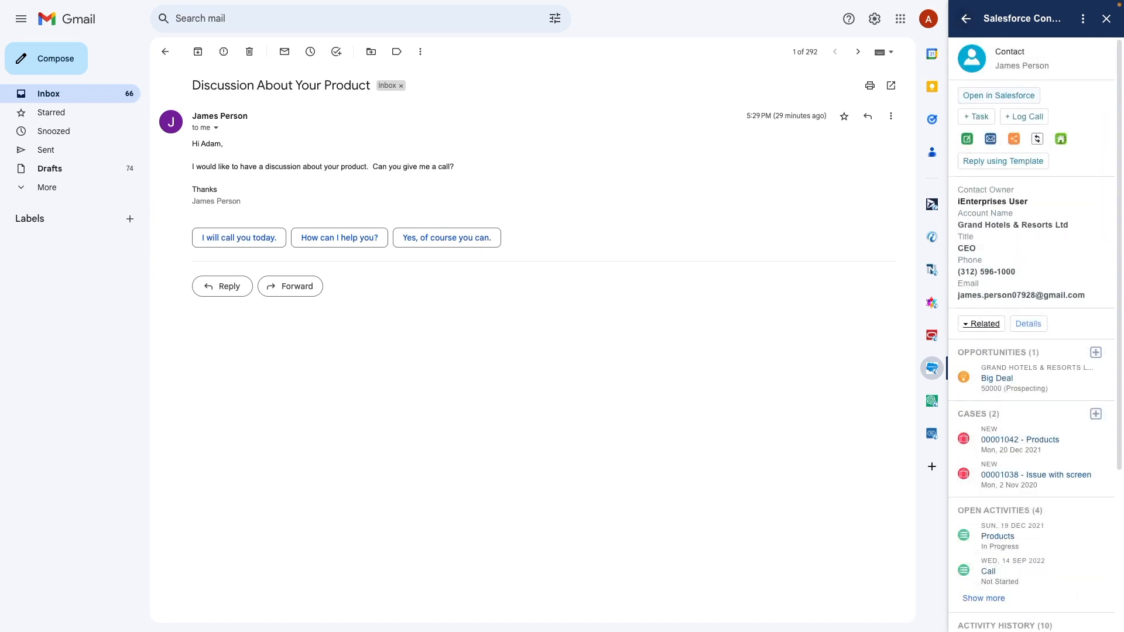
{"action": "left_click", "coordinate": [858, 52]}
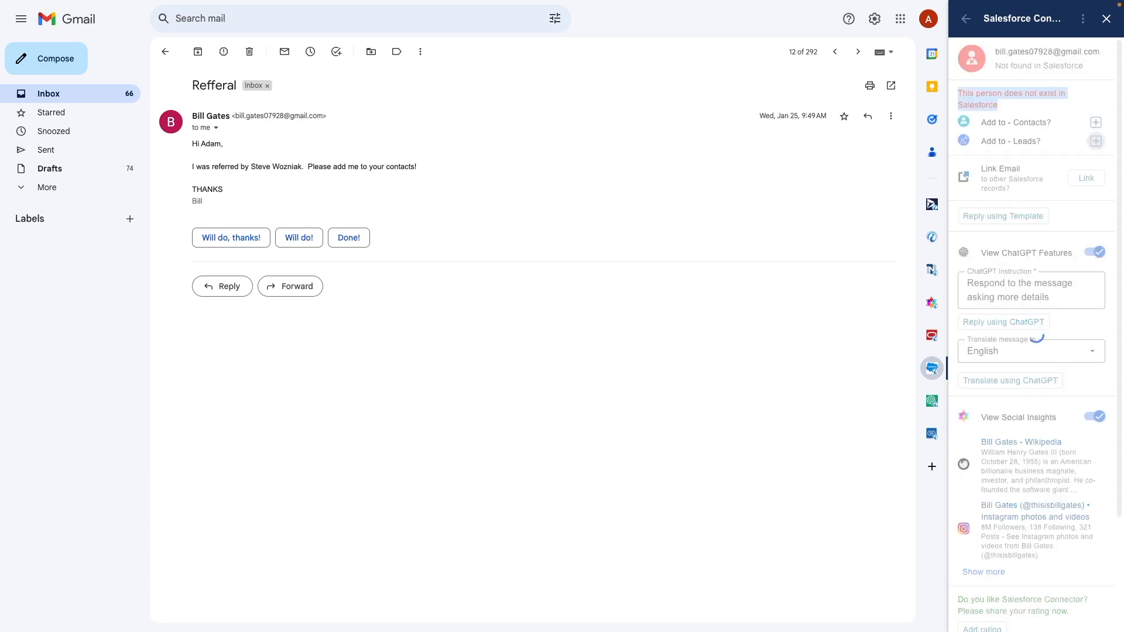
Create a new lead for Bill Gates titled Founder with status Working - Contacted.
{"action": "left_click", "coordinate": [1096, 142]}
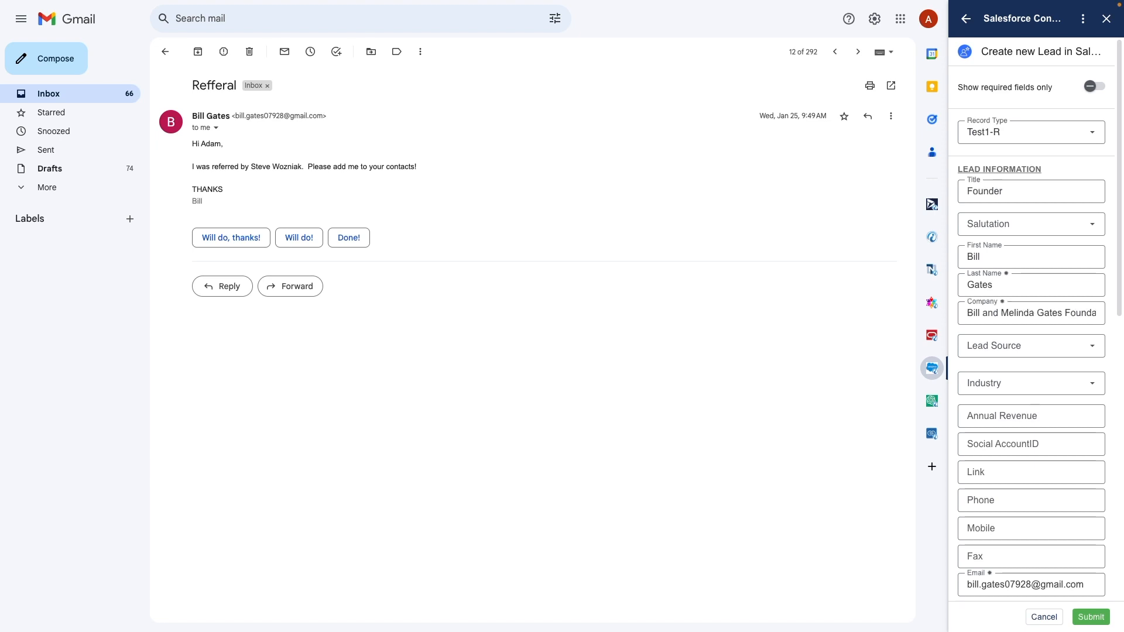
{"action": "scroll", "scroll_direction": "down", "scroll_amount": 3}
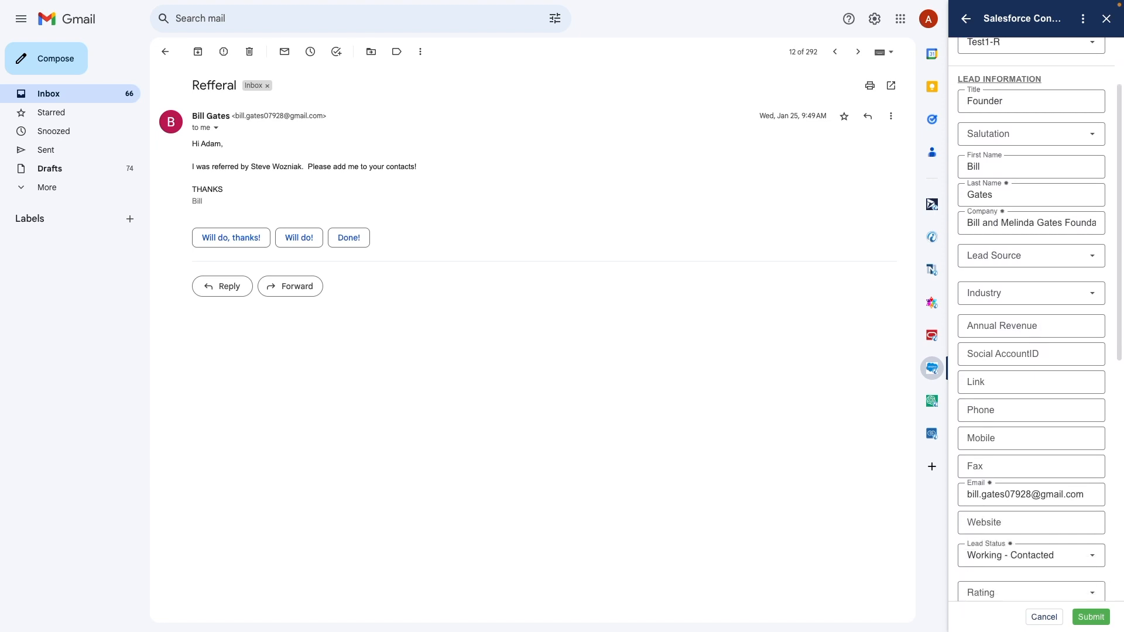
{"action": "scroll", "scroll_direction": "down", "scroll_amount": 3}
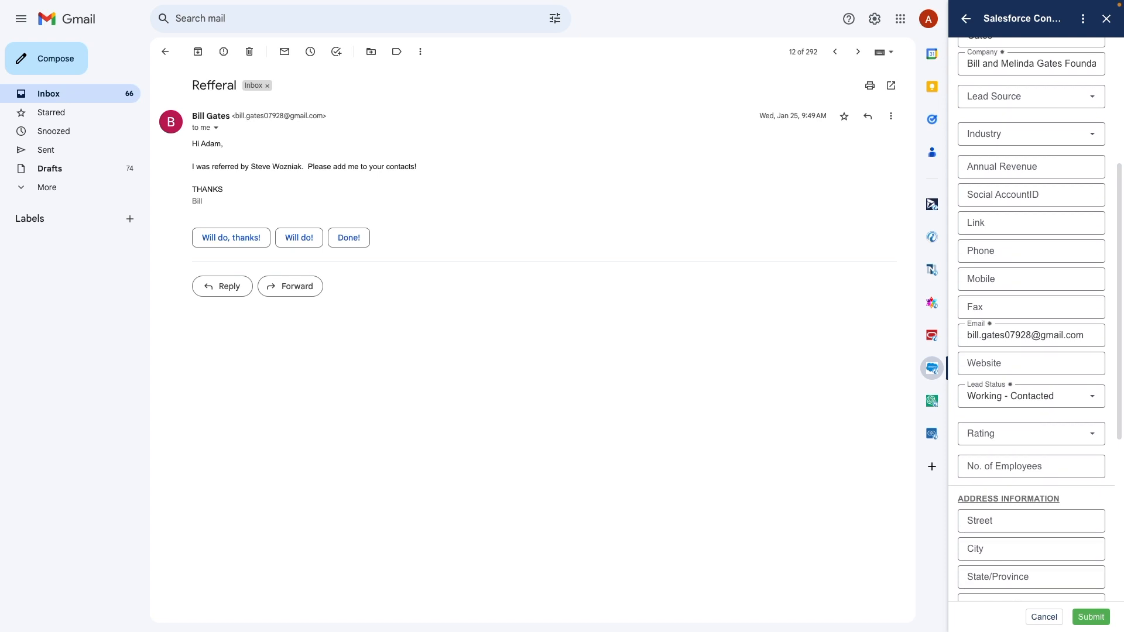
{"action": "scroll", "scroll_direction": "up", "scroll_amount": 3}
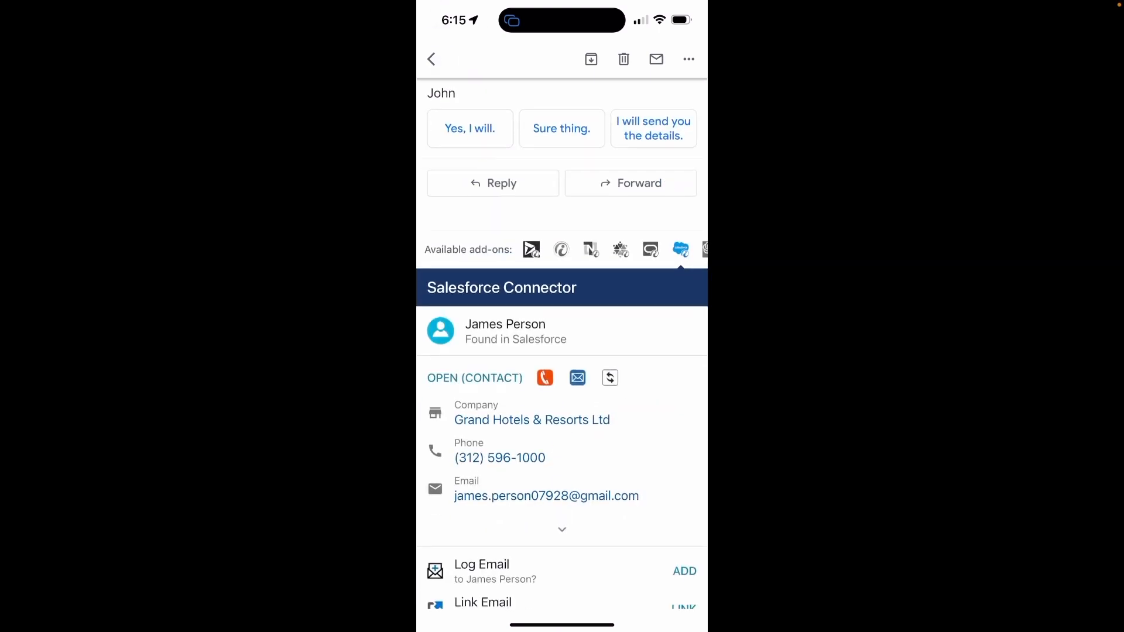
Create a reply to James Person from the Product Information Response template.
{"action": "scroll", "scroll_direction": "up", "scroll_amount": 3}
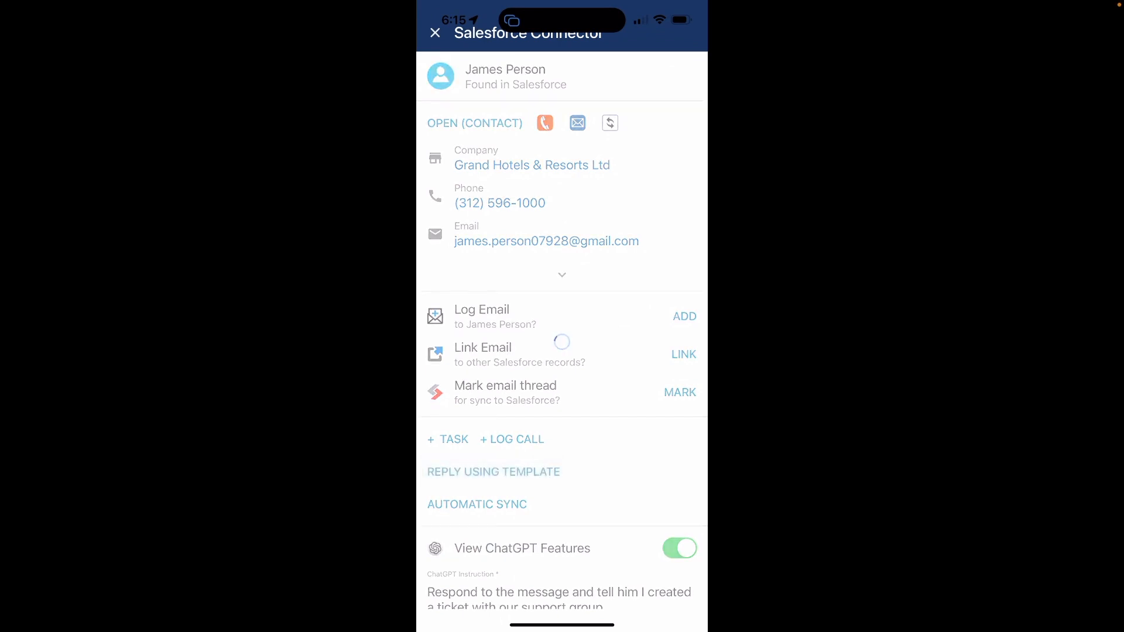
{"action": "left_click", "coordinate": [493, 472]}
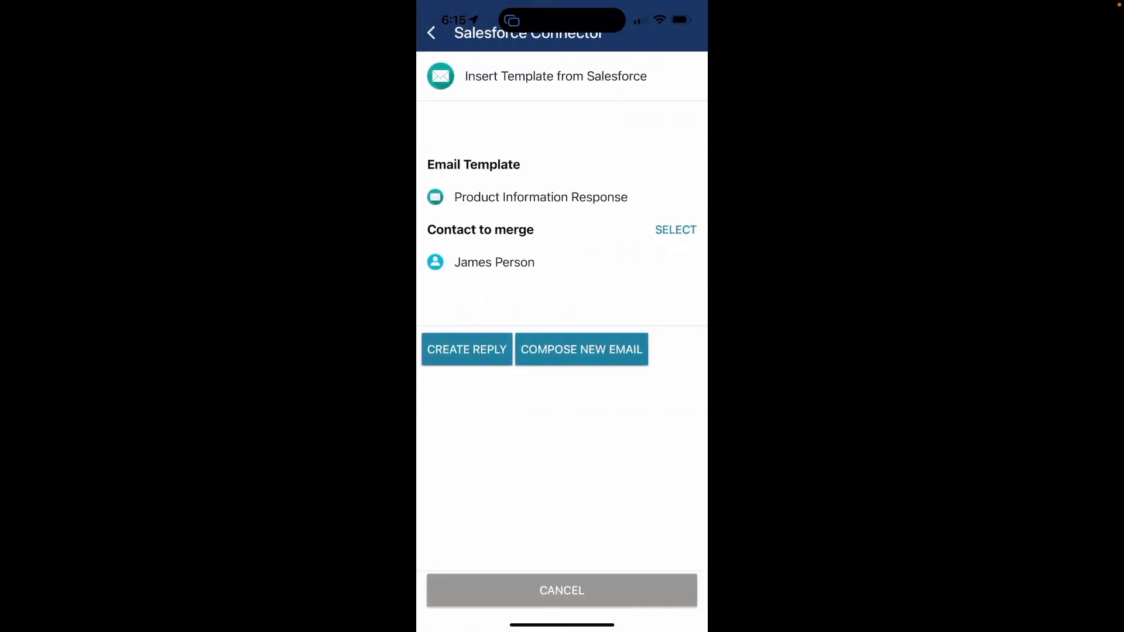
{"action": "left_click", "coordinate": [466, 349]}
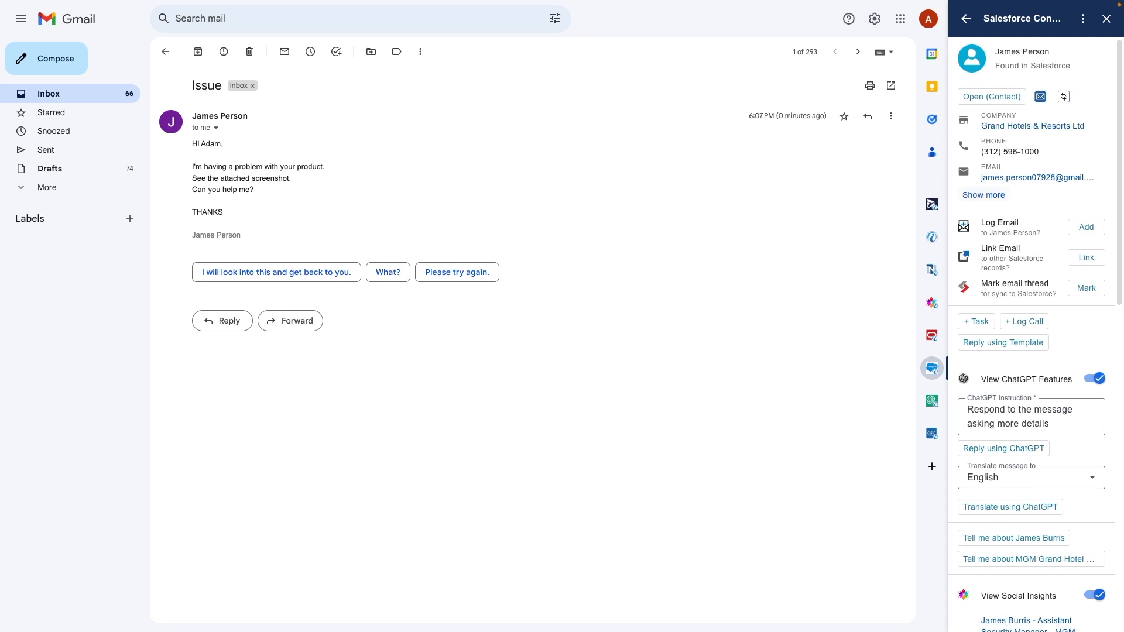
Create a new case for James Person's Issue email with Case Origin set to Email.
{"action": "scroll", "scroll_direction": "down", "scroll_amount": 3}
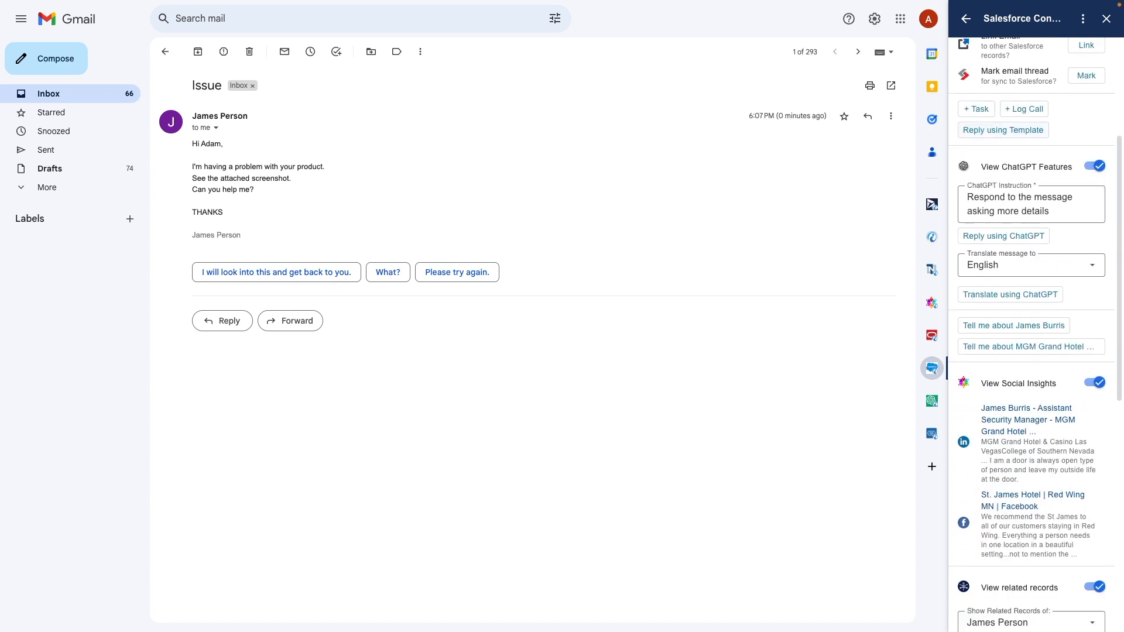
{"action": "scroll", "scroll_direction": "down", "scroll_amount": 3}
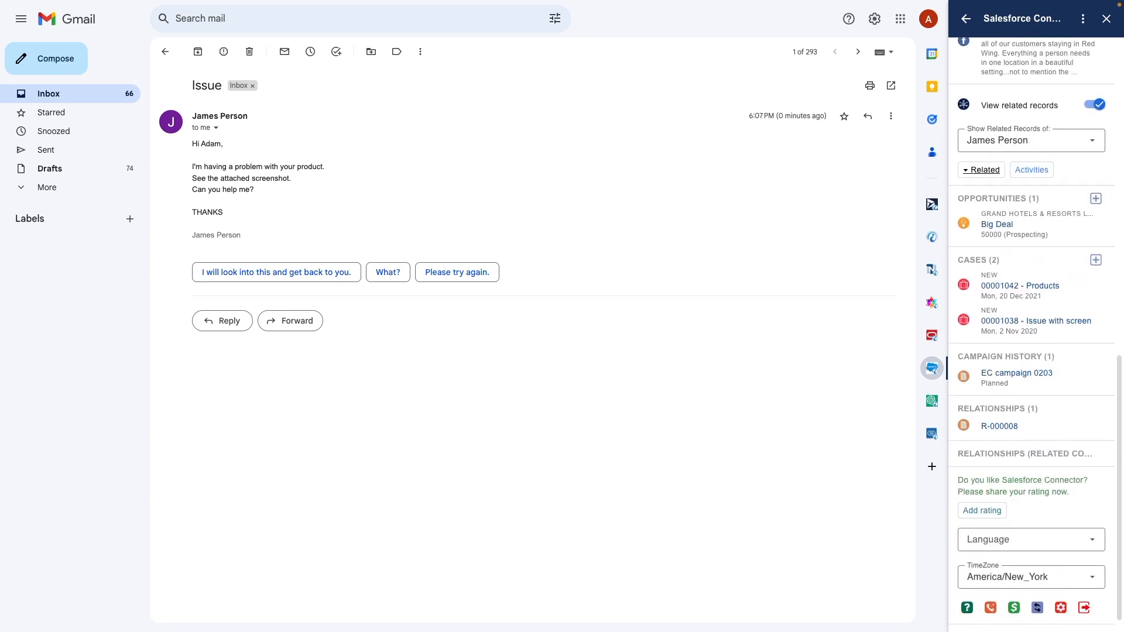
{"action": "scroll", "scroll_direction": "down", "scroll_amount": 3}
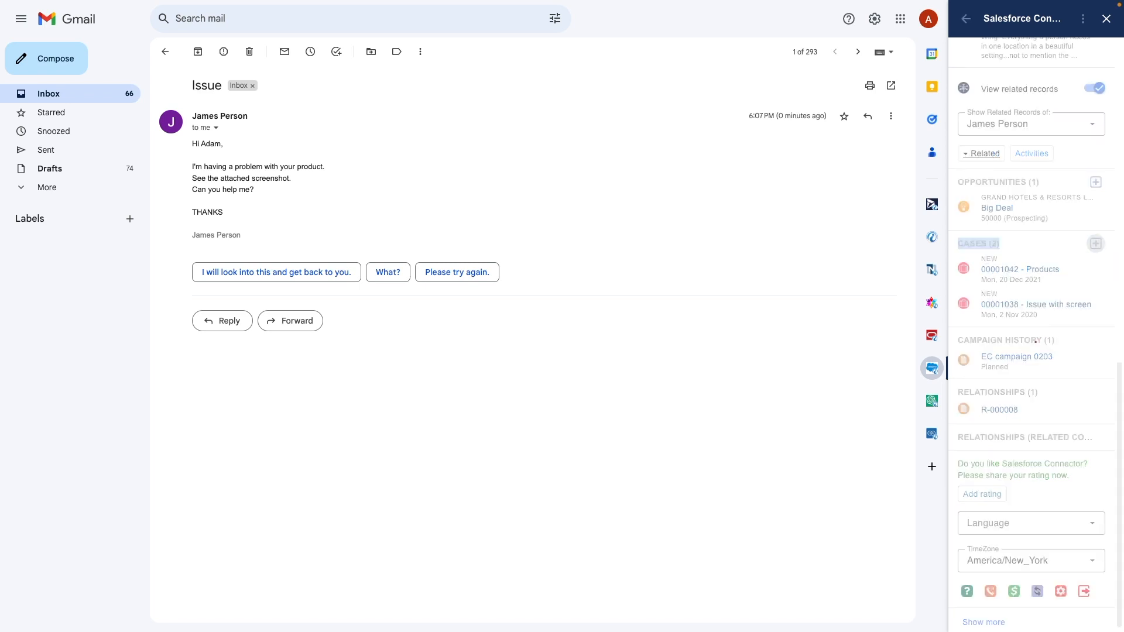
{"action": "left_click", "coordinate": [1095, 244]}
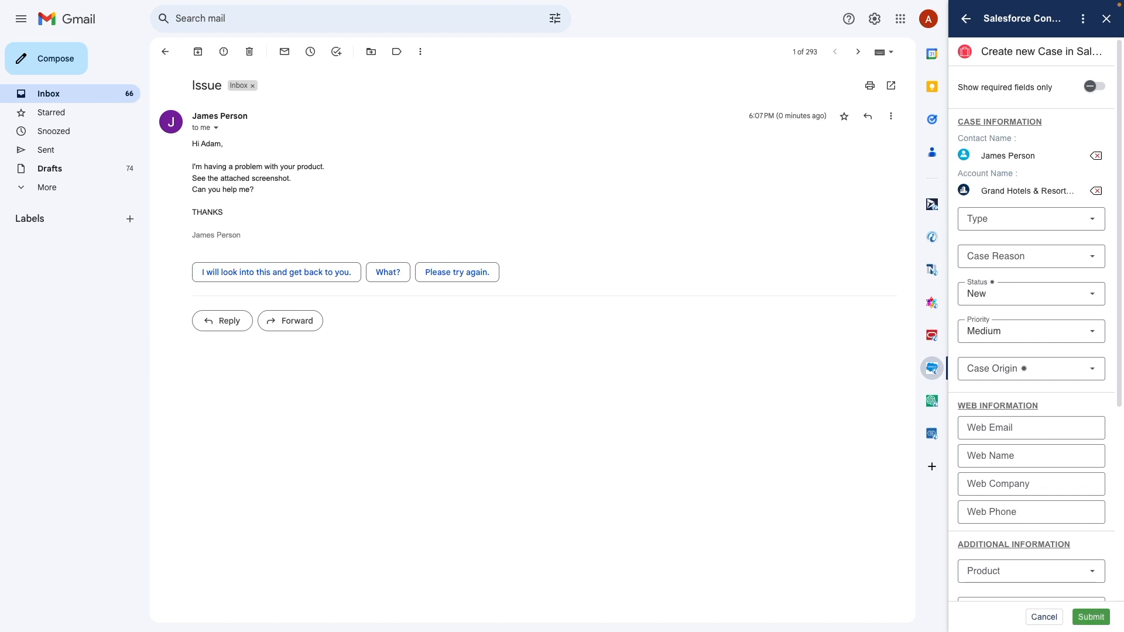
{"action": "left_click", "coordinate": [1030, 368]}
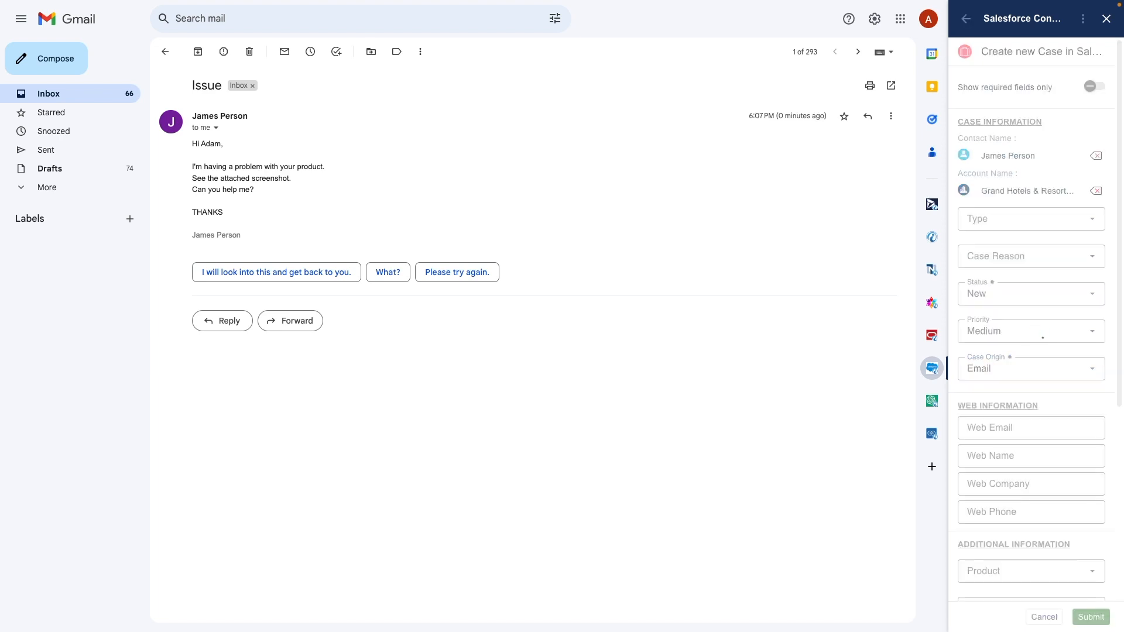
{"action": "left_click", "coordinate": [965, 19]}
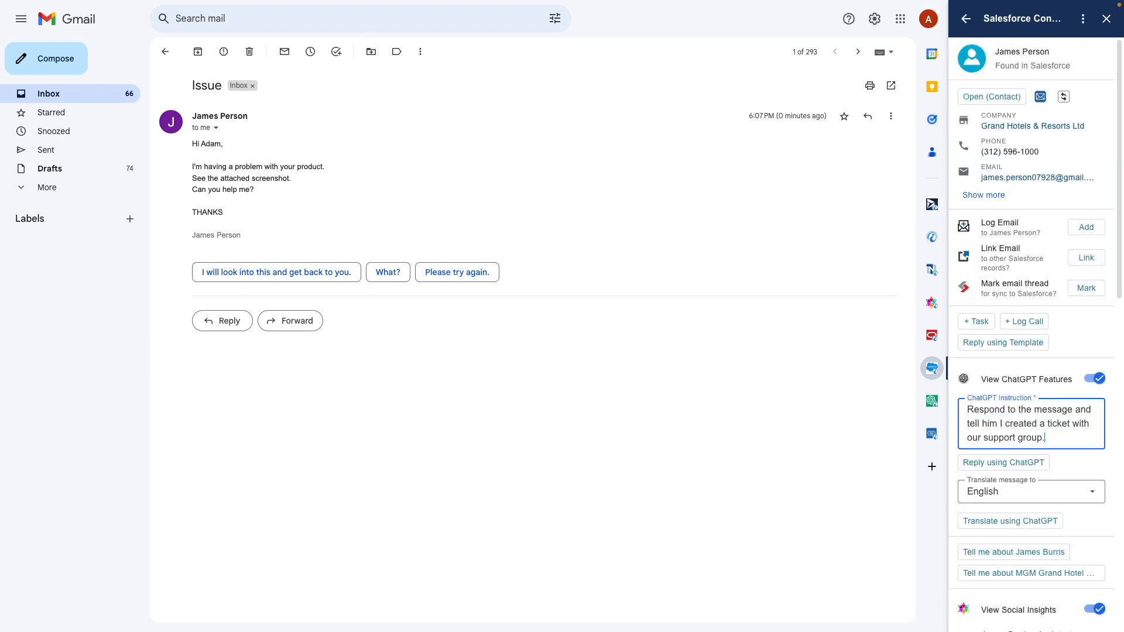
Draft a ChatGPT reply saying a support ticket was created, then move to Google Calendar.
{"action": "left_click", "coordinate": [1002, 463]}
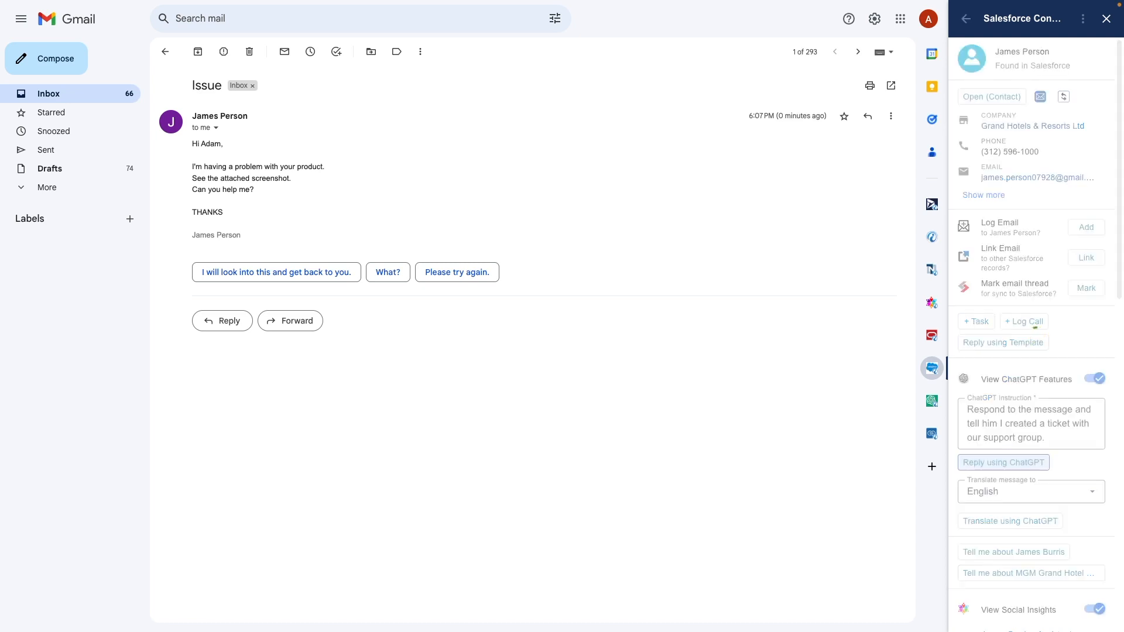
{"action": "left_click", "coordinate": [1003, 462]}
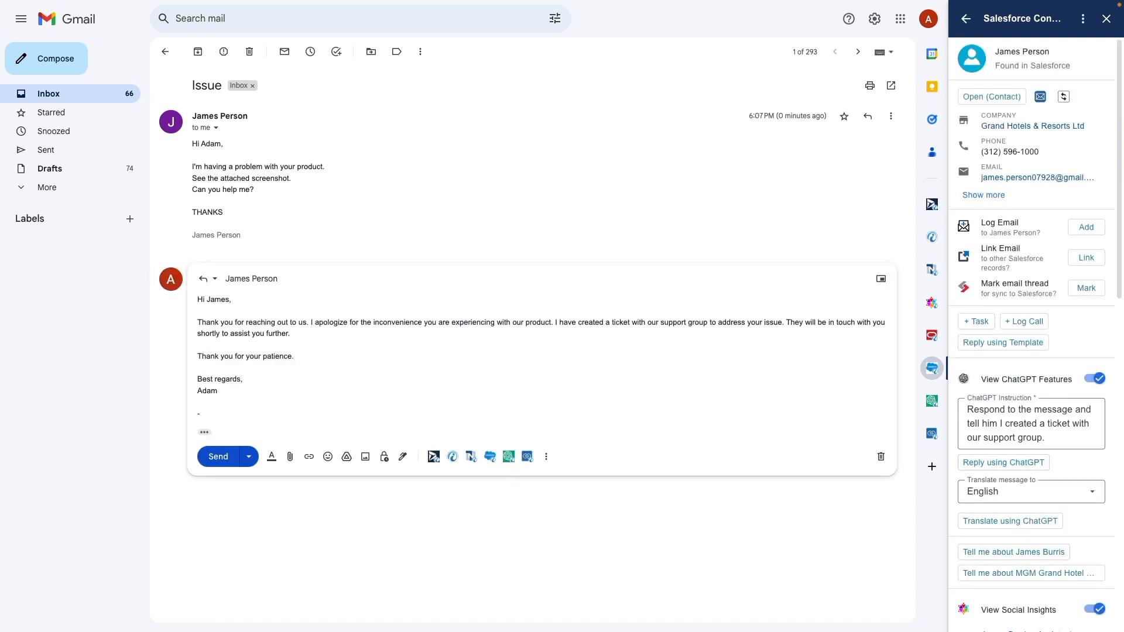
{"action": "left_click", "coordinate": [218, 457]}
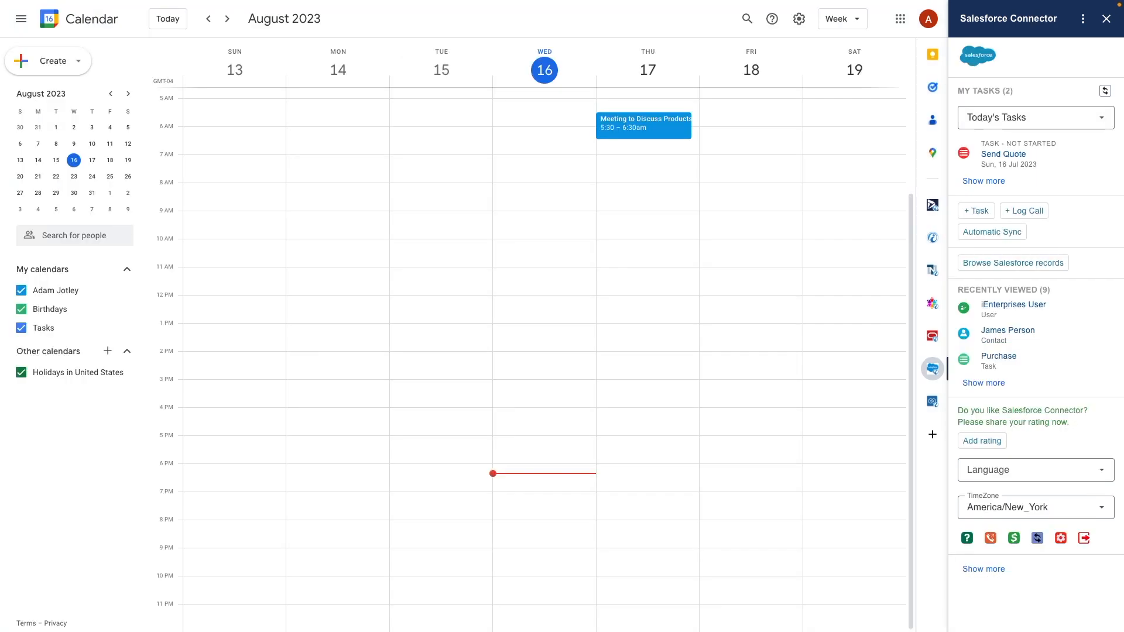
Open Thursday's Meeting to Discuss Products event showing guest James Person's contact record.
{"action": "left_click", "coordinate": [643, 123]}
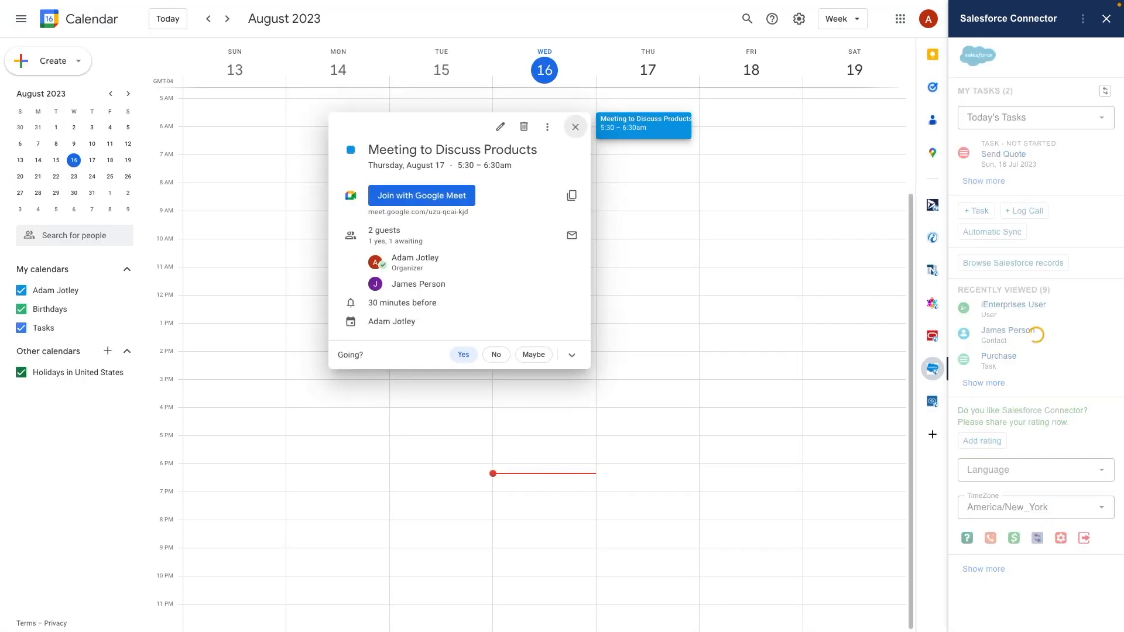
{"action": "left_click", "coordinate": [1007, 335]}
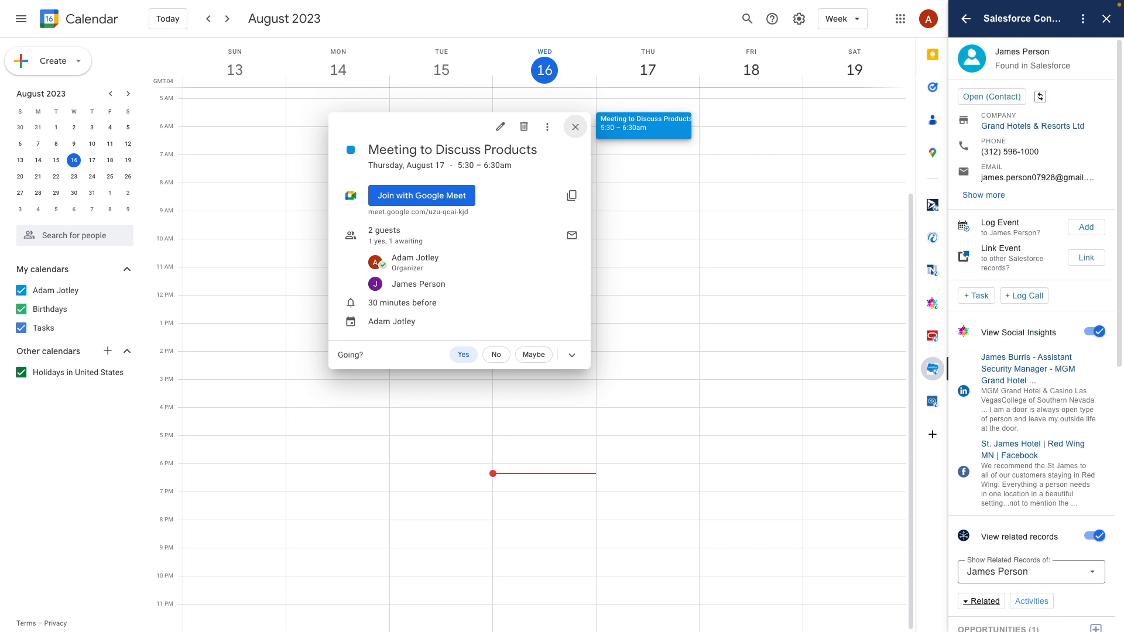